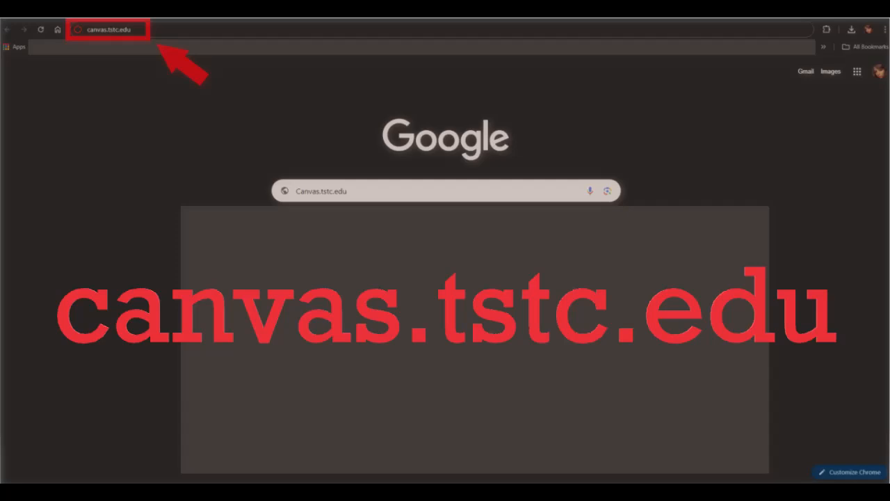
Load canvas.tstc.edu in Chrome to reach the Canvas dashboard
key(Enter)
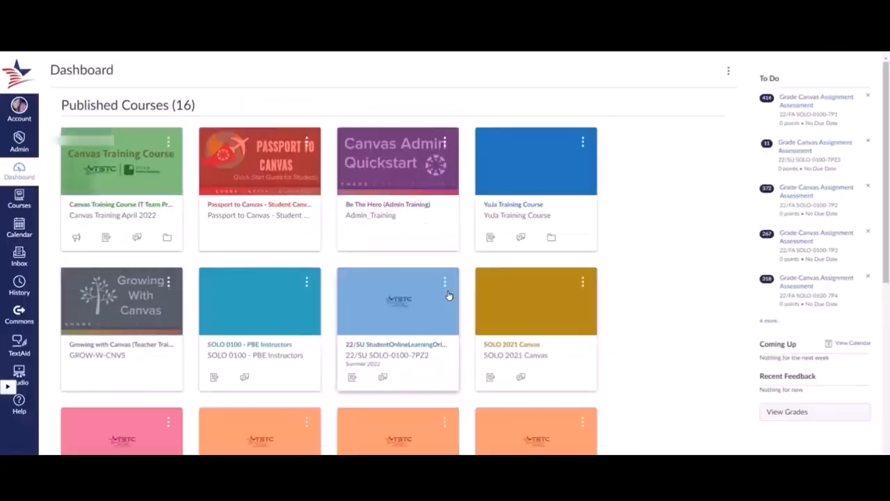
mouse_move(437, 282)
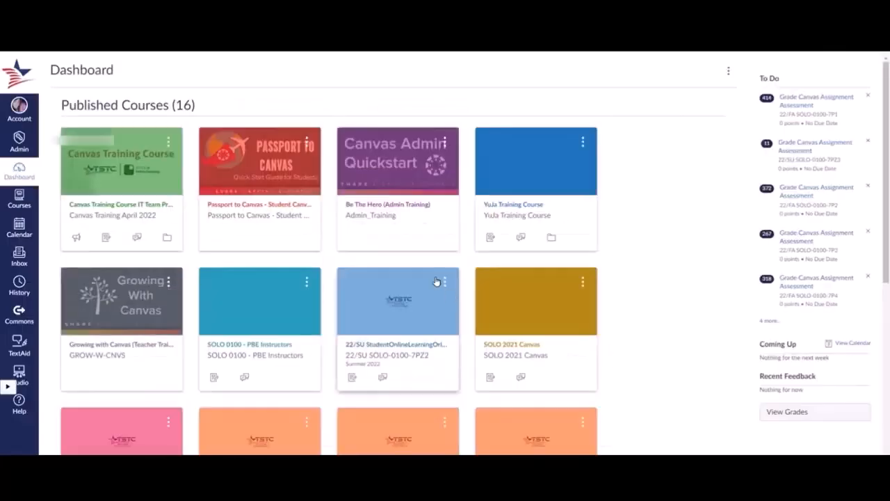
mouse_move(322, 330)
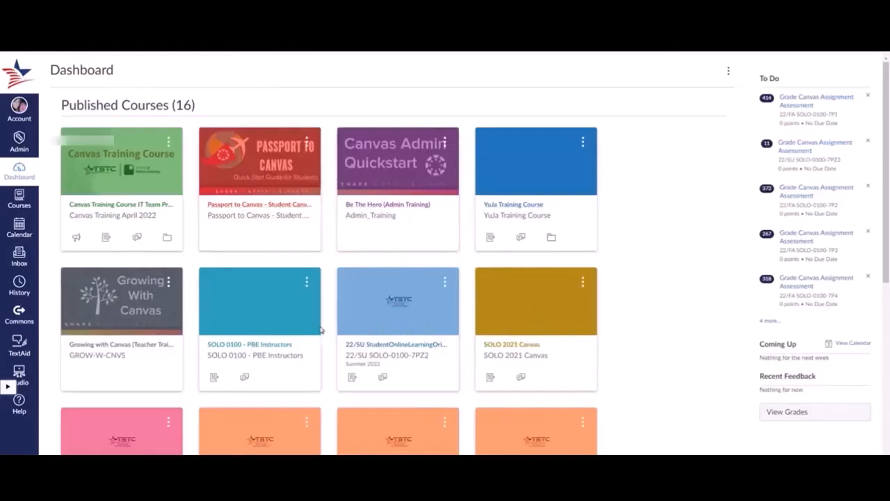
mouse_move(528, 191)
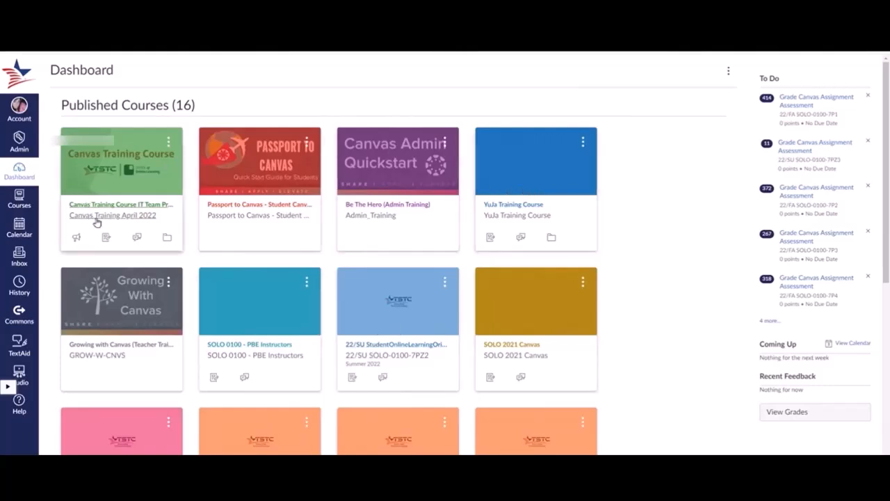
mouse_move(125, 219)
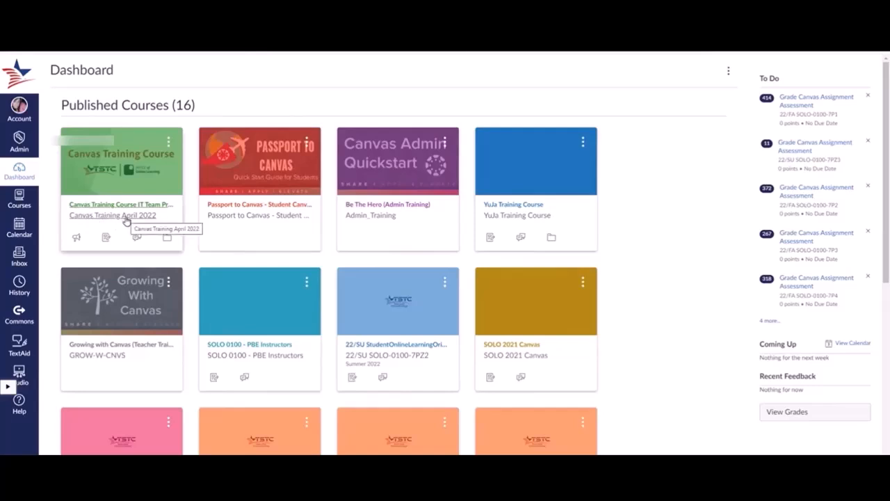
mouse_move(137, 236)
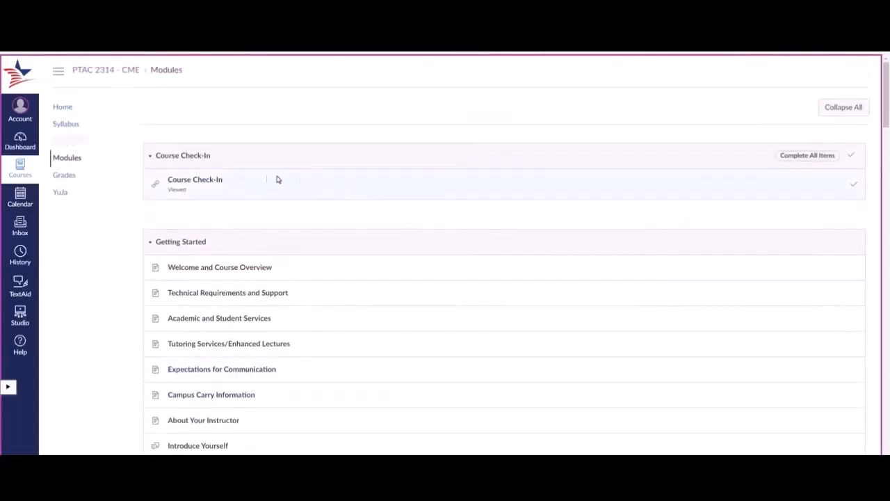
mouse_move(217, 181)
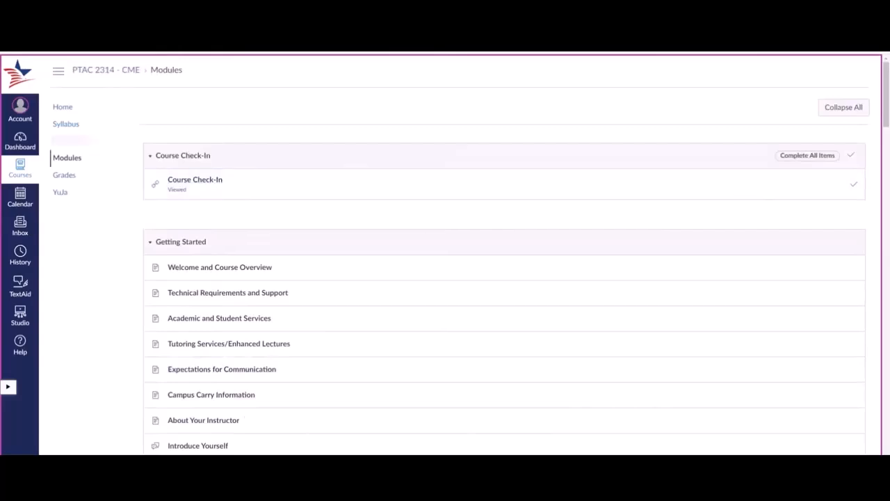
Check in via Course Check-In, view the 3:07 pm timestamp, and return to Modules
click(195, 180)
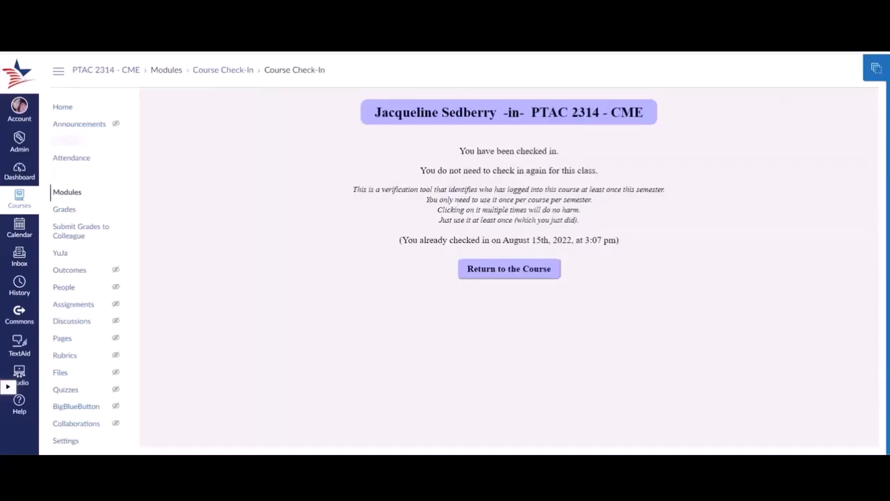
mouse_move(391, 172)
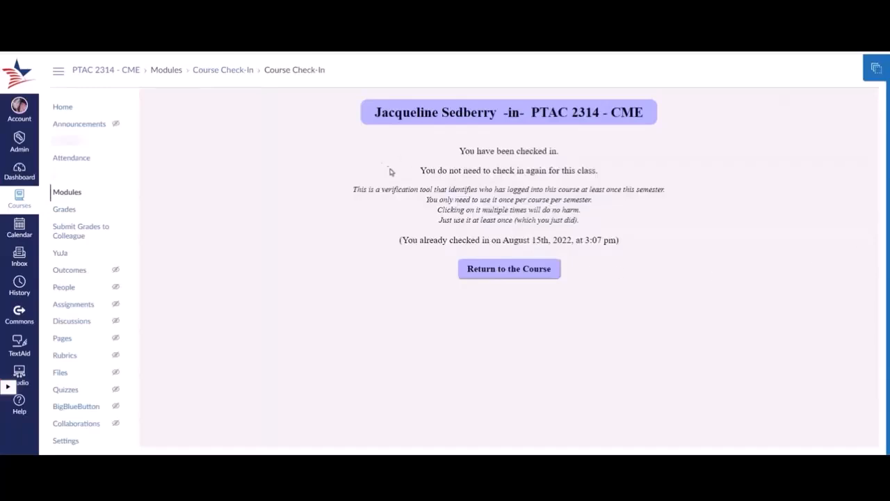
mouse_move(615, 186)
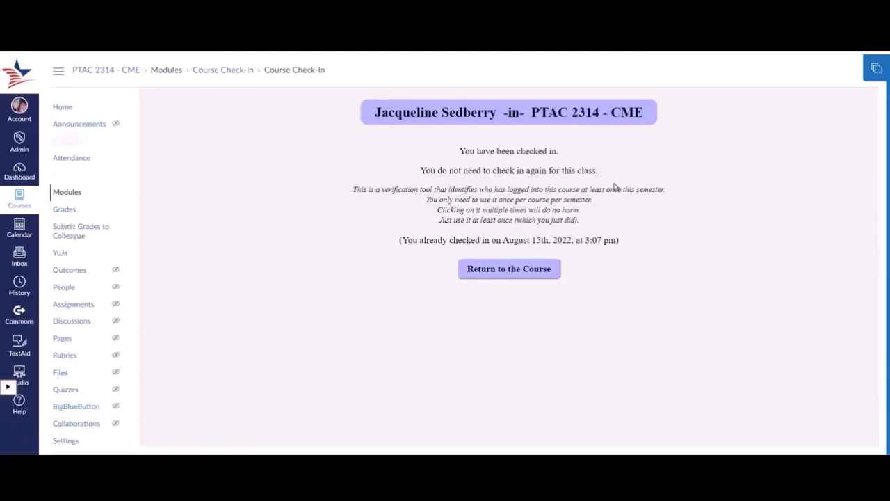
mouse_move(388, 245)
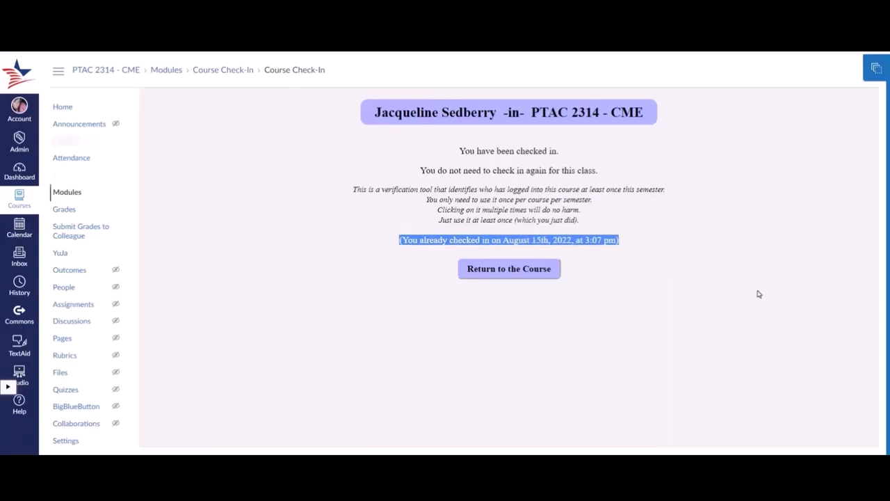
mouse_move(756, 299)
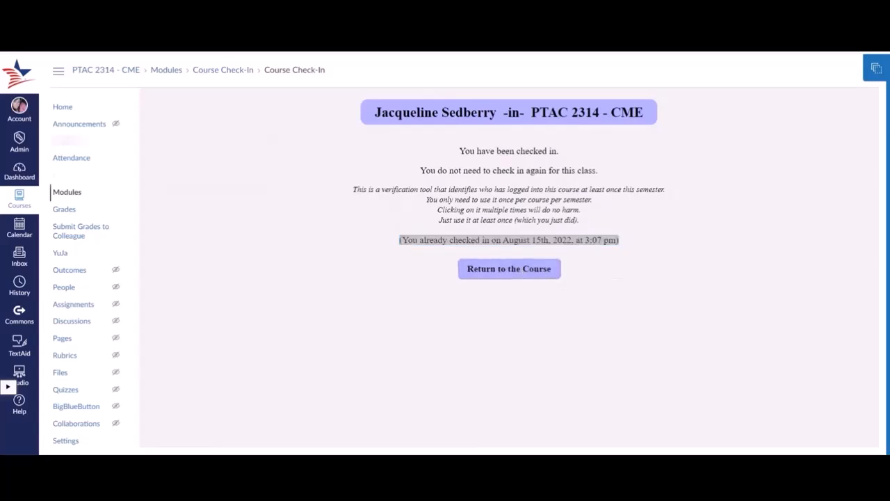
click(508, 269)
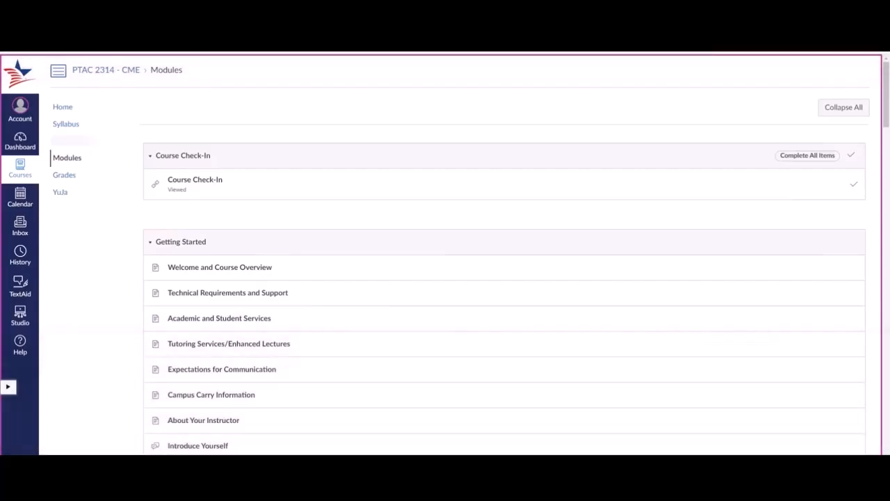
Reopen the now-viewed Course Check-In item from the Modules page
click(195, 179)
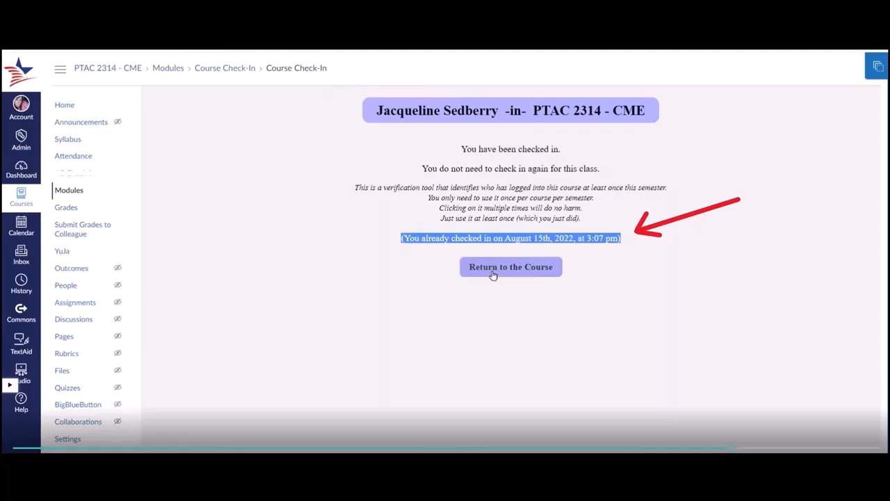
Leave the 'You already checked in' page via Return to the Course
click(510, 267)
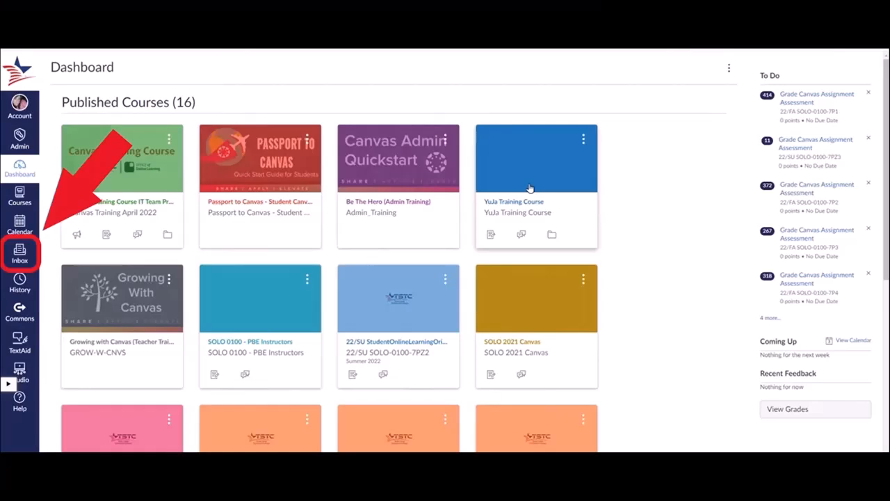
Open the dashboard view options in the global navigation
click(856, 73)
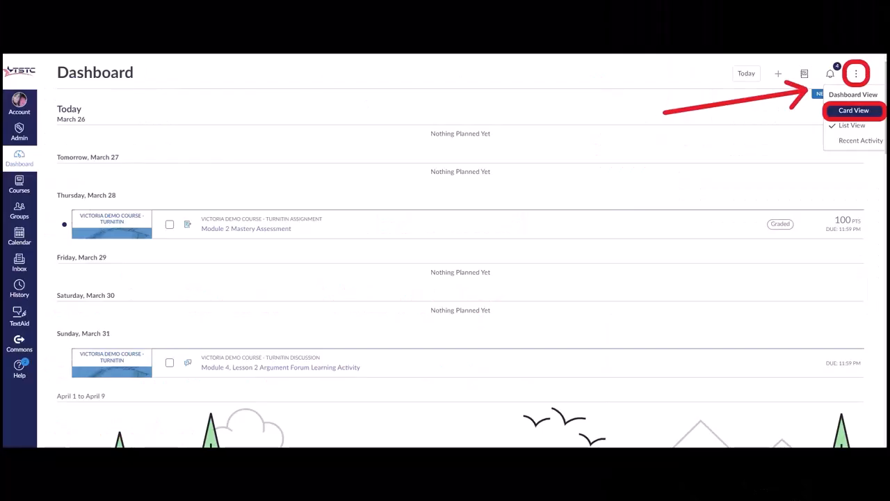